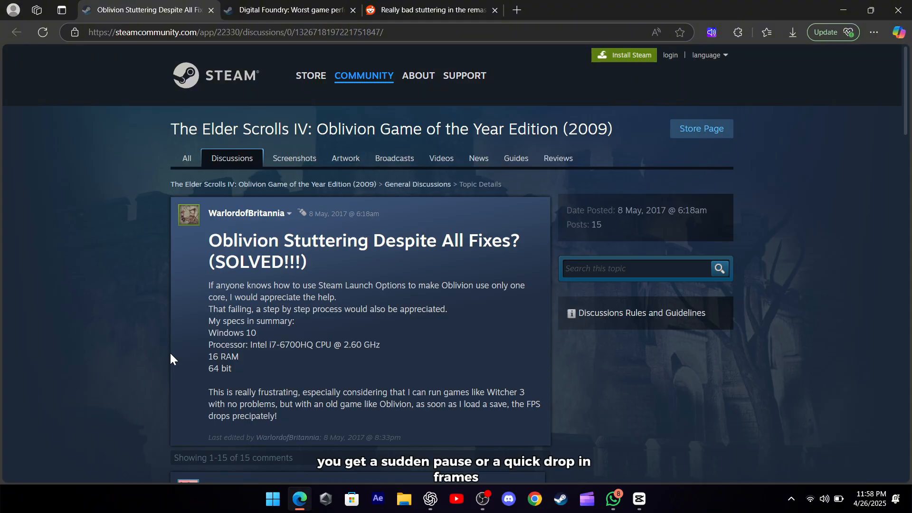
- Glance at the Digital Foundry thread, then highlight the Reddit post's stuttering question and clear it
click(289, 9)
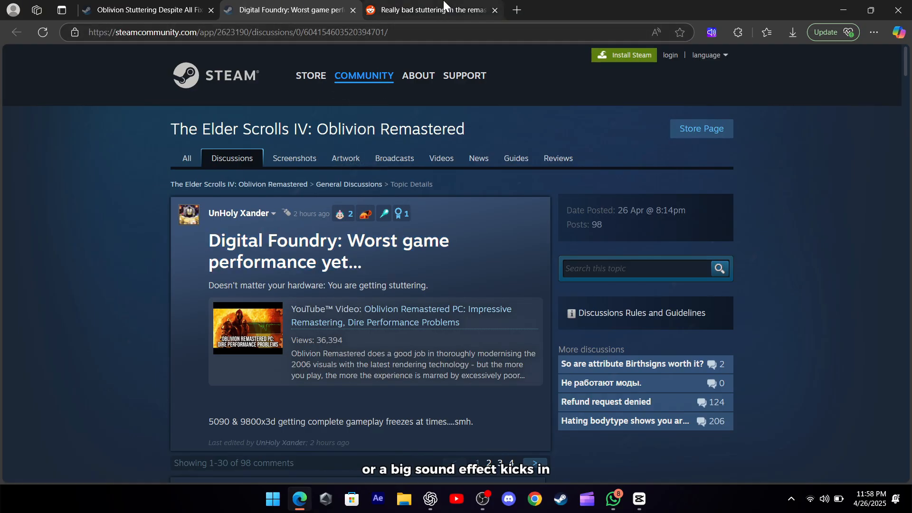
click(431, 10)
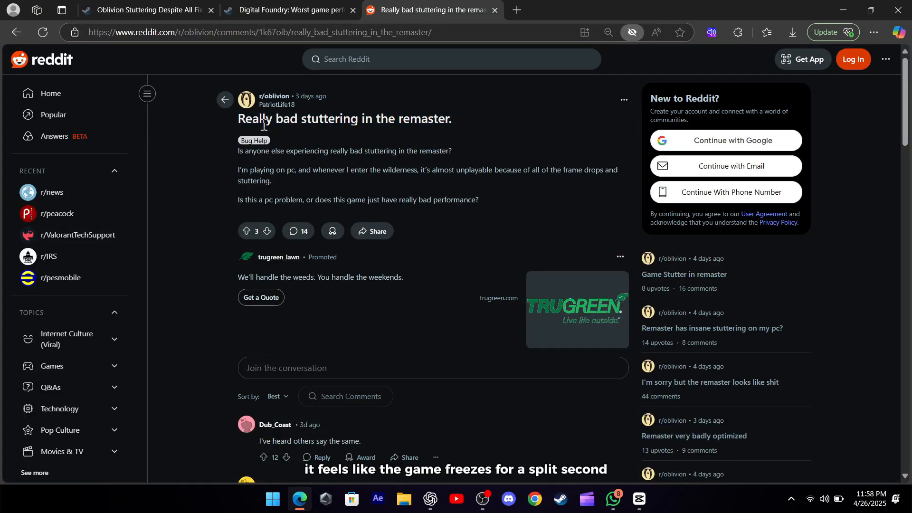
drag(238, 151, 478, 200)
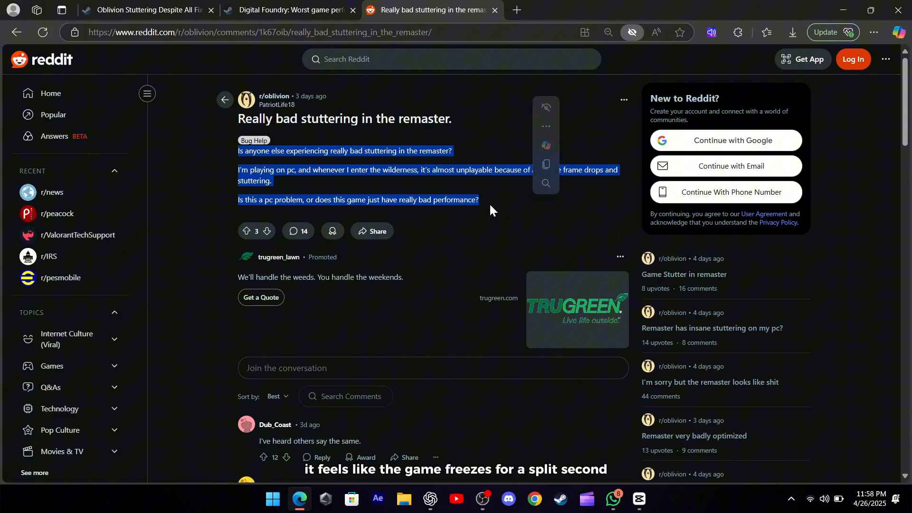
click(491, 210)
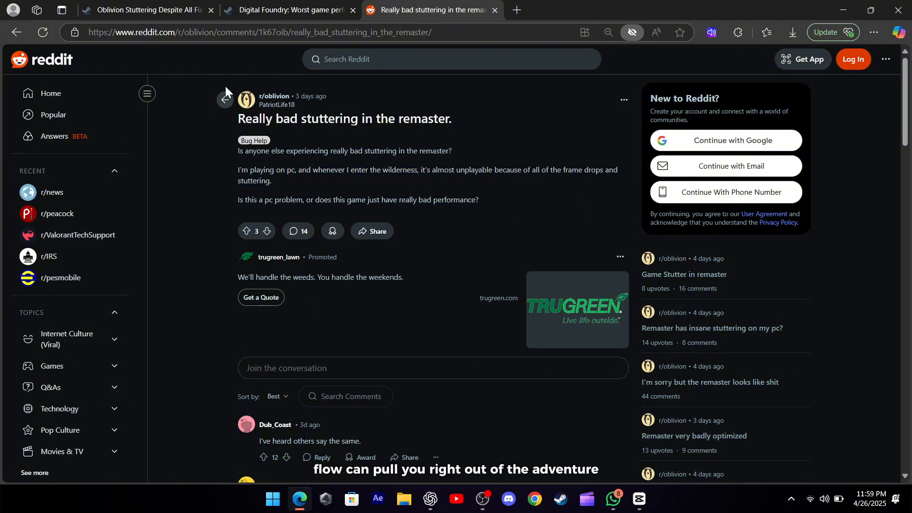
- Scroll through the old Oblivion fix thread's replies on sound settings and DivX removal
click(145, 10)
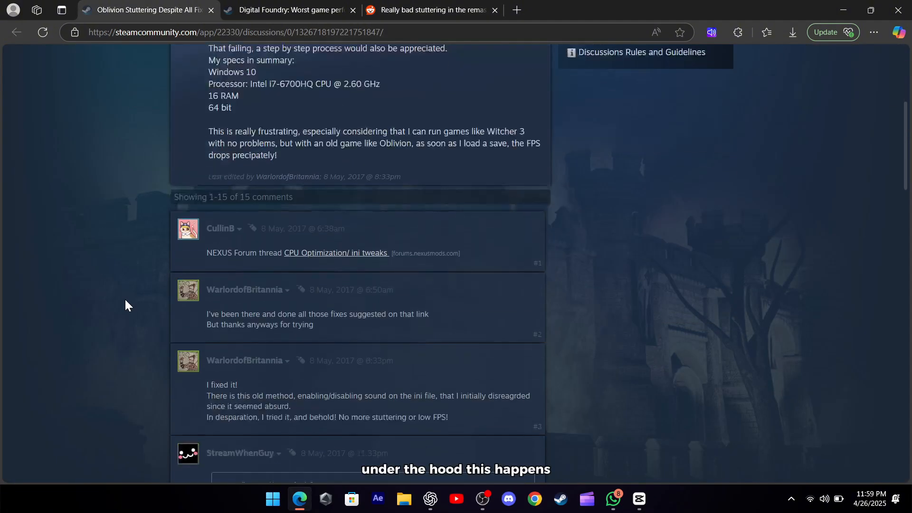
scroll(down, 3)
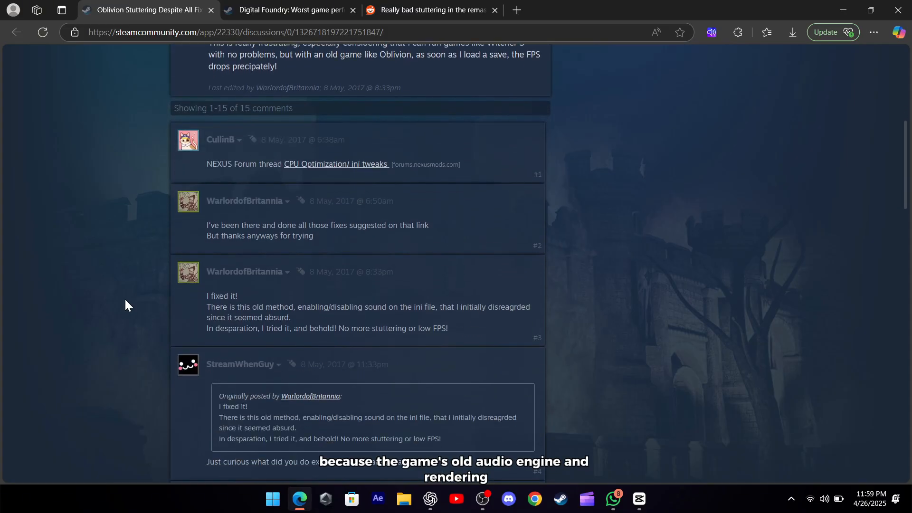
scroll(down, 3)
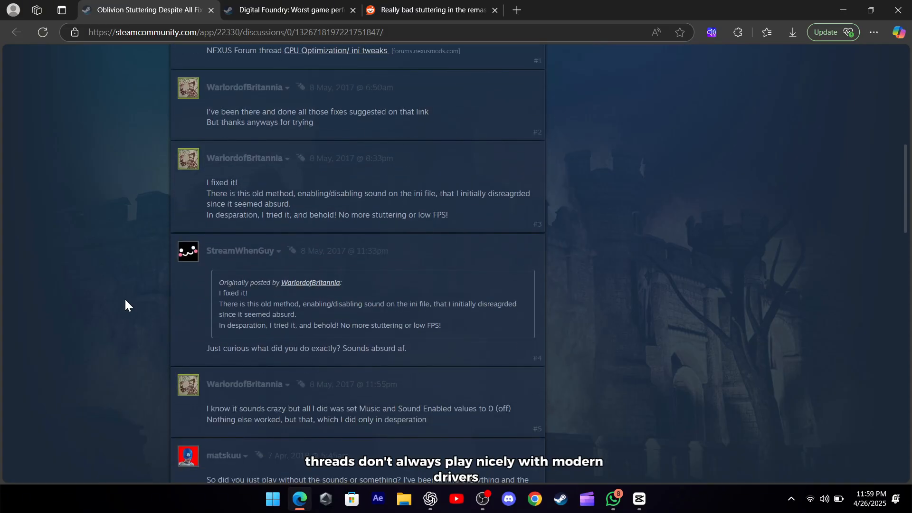
scroll(down, 3)
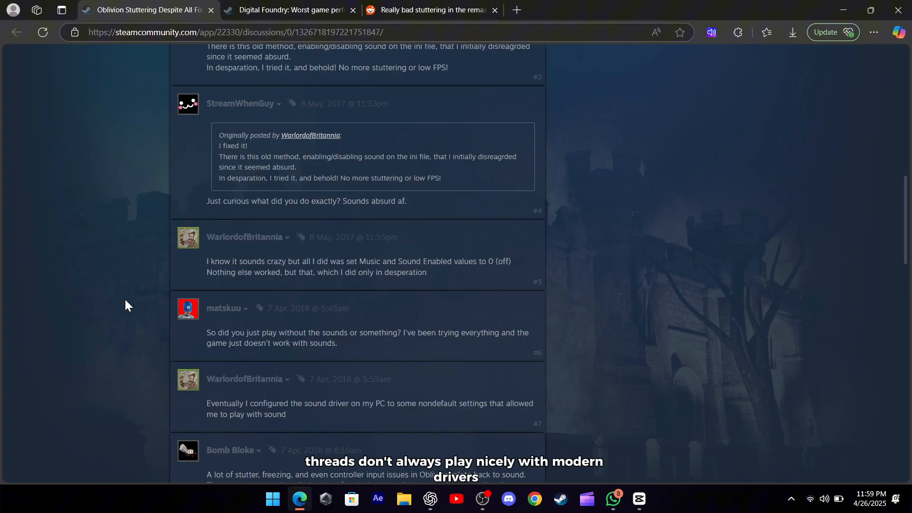
scroll(down, 3)
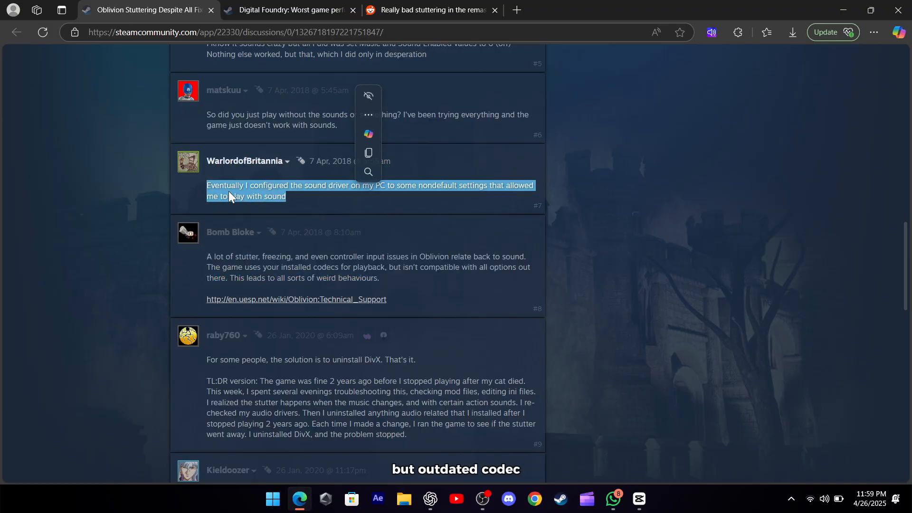
scroll(down, 3)
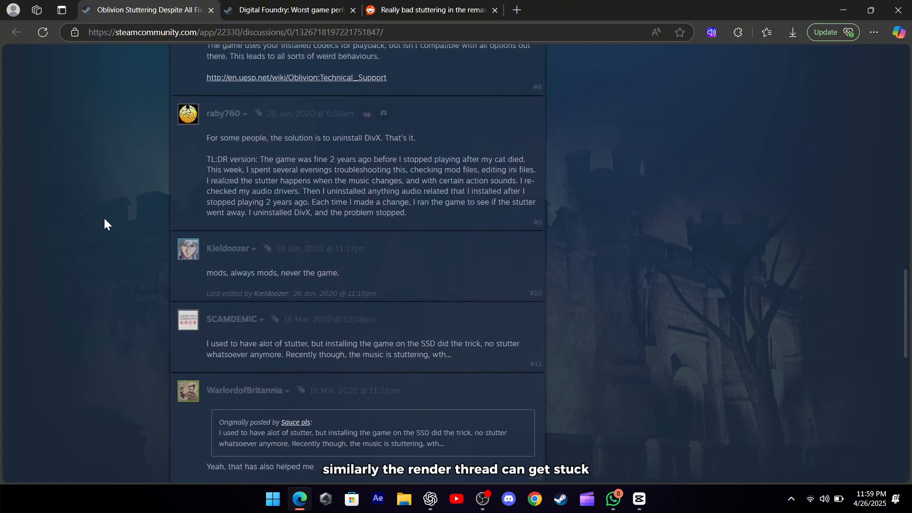
- Switch to the Digital Foundry performance thread and scroll its replies
click(288, 9)
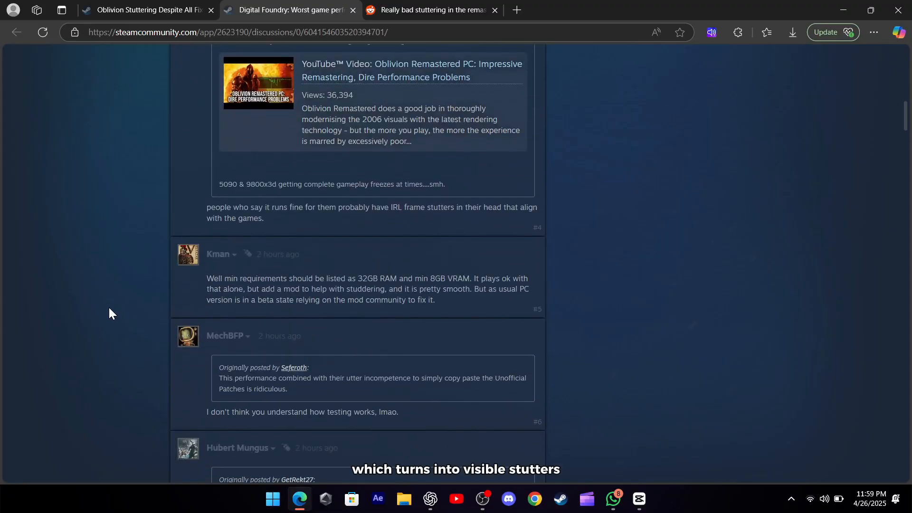
mouse_move(123, 308)
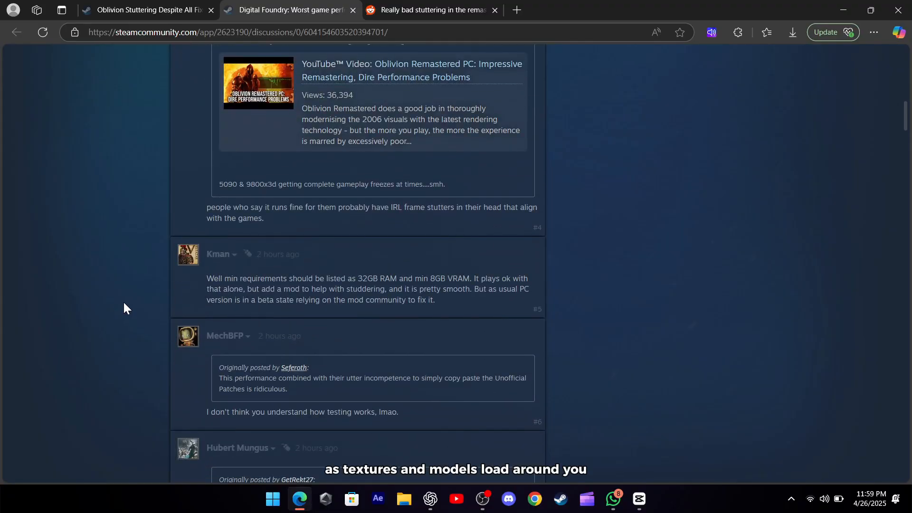
scroll(down, 3)
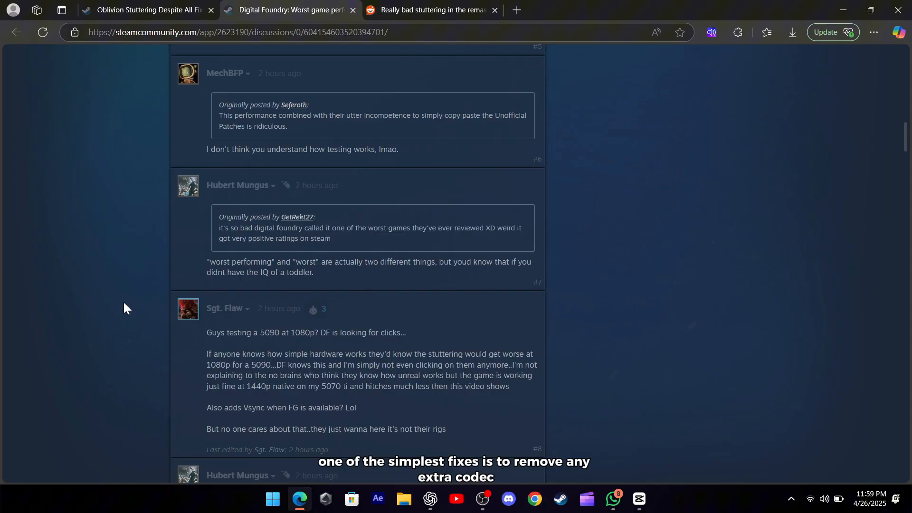
- Back on the Oblivion fix thread, highlight the passage about uninstalling audio-related software and DivX
click(146, 10)
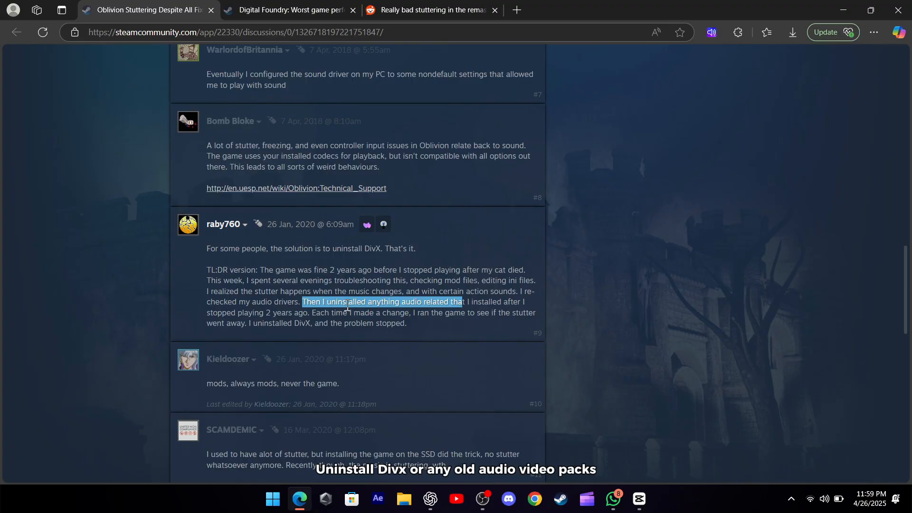
click(468, 301)
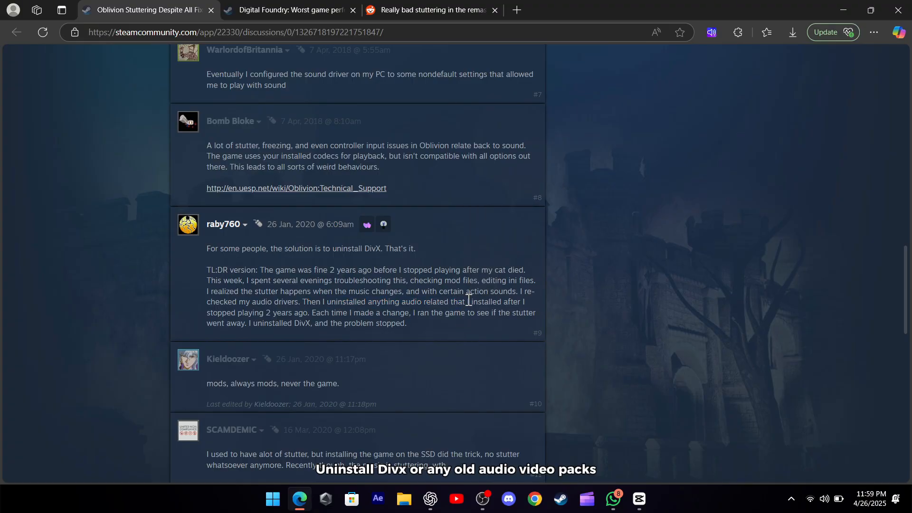
drag(467, 302, 408, 323)
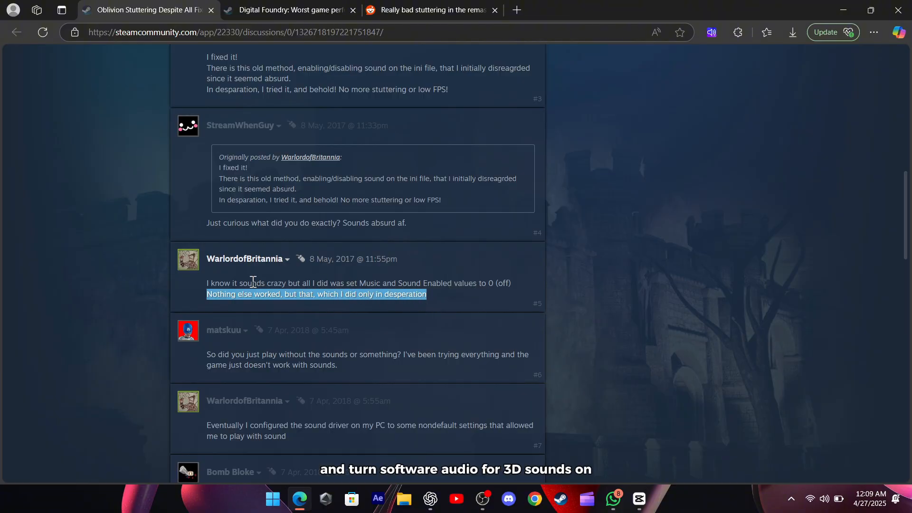
- Highlight the 'I fixed it!' reply's lines about toggling sound in the ini file, adjusting the selection
click(201, 293)
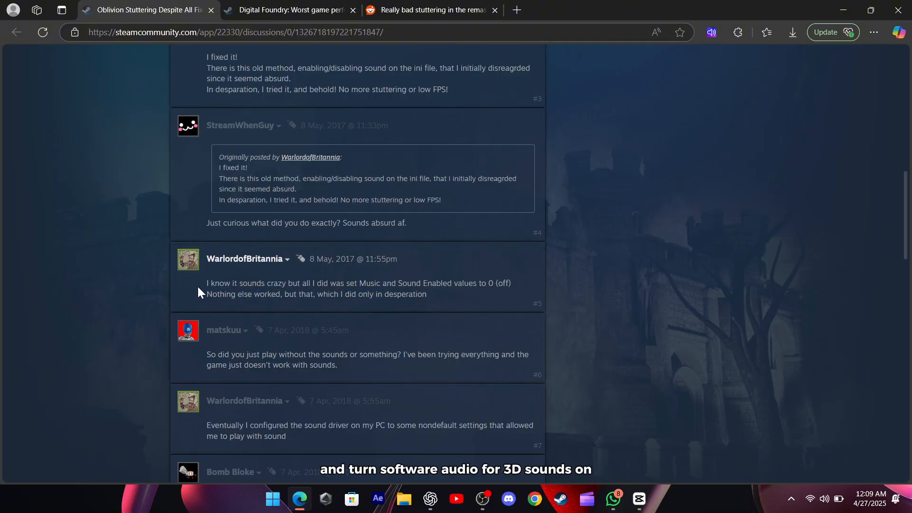
scroll(up, 3)
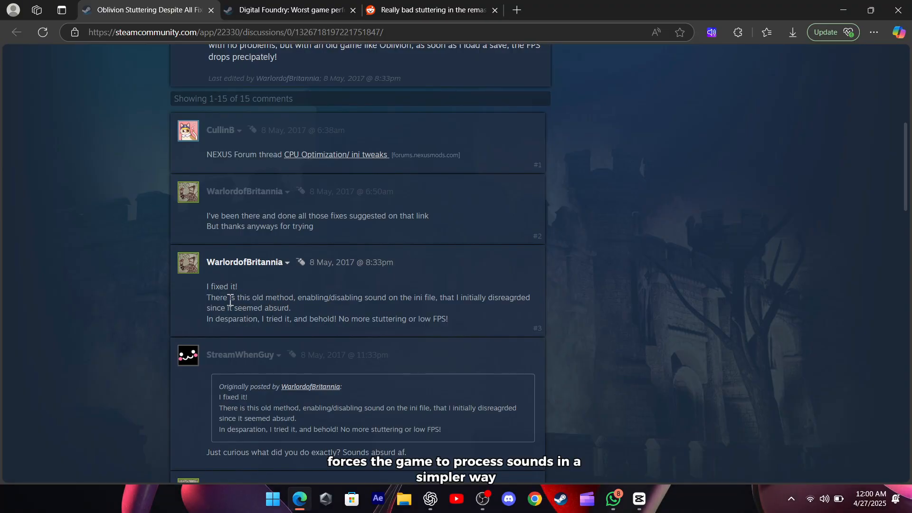
drag(206, 297, 447, 319)
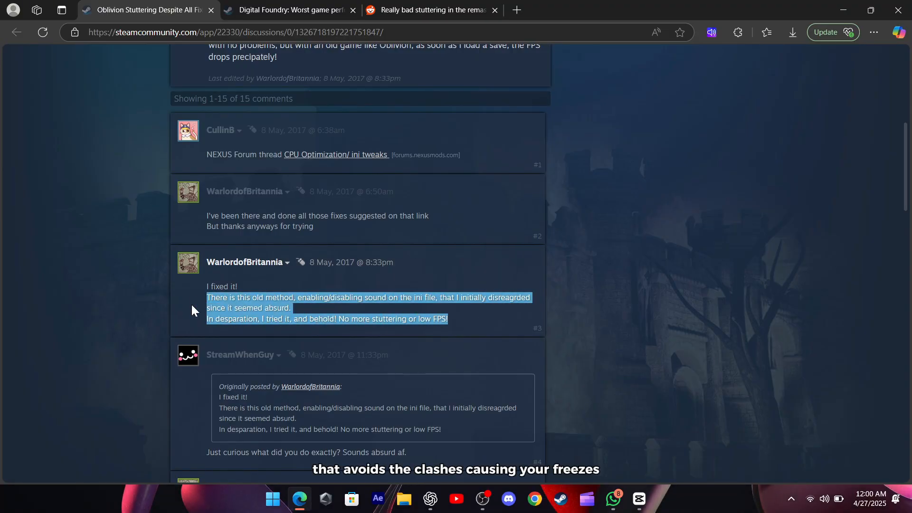
click(315, 298)
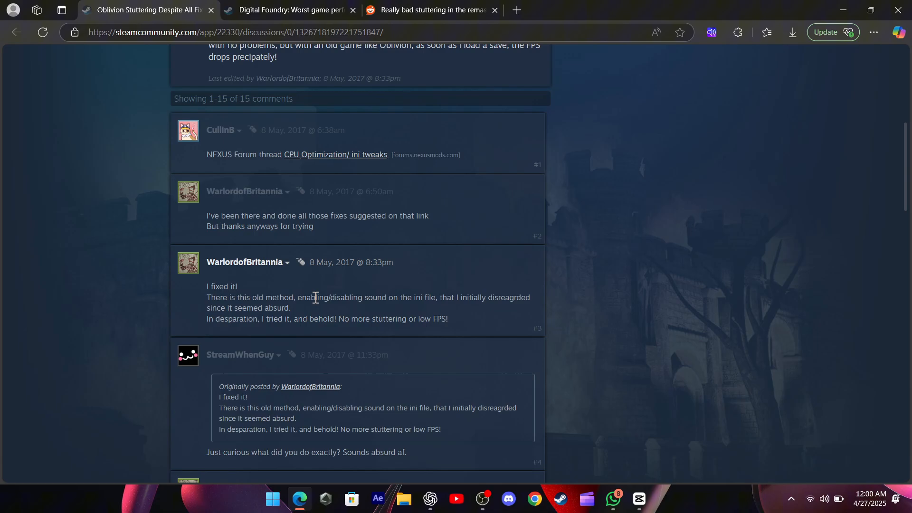
double_click(414, 298)
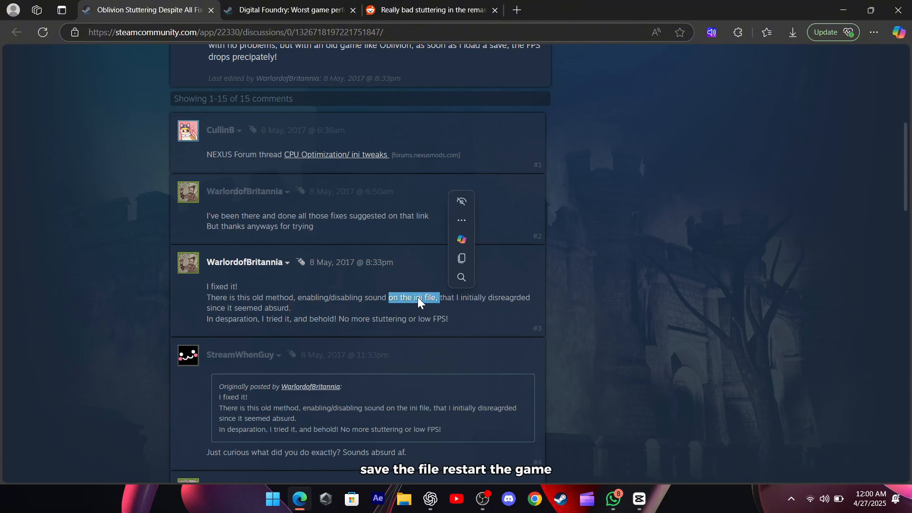
click(174, 302)
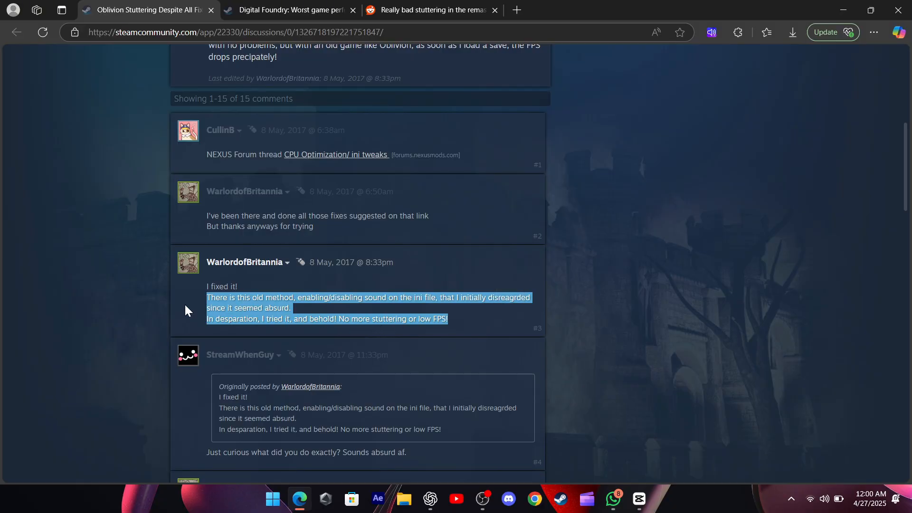
- On Reddit, highlight the comment's 'I activated FSR and Framegen' fix sentence
click(429, 9)
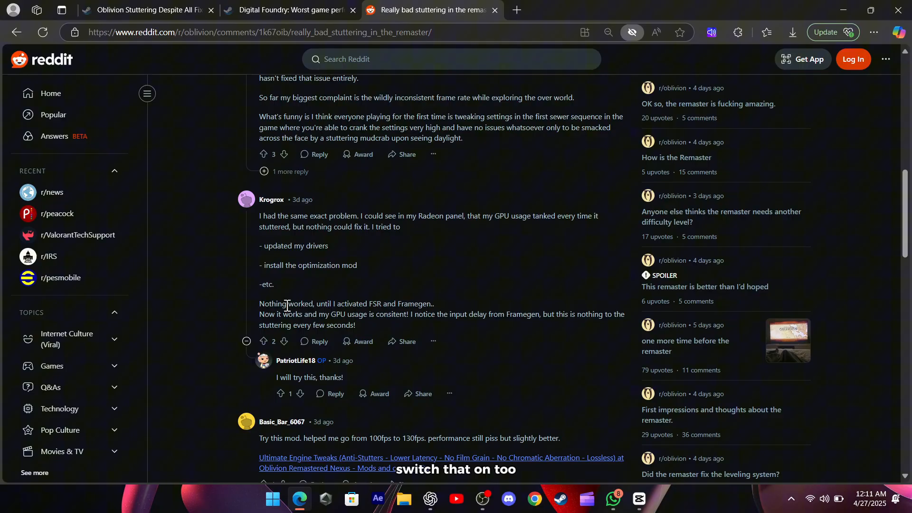
drag(259, 216, 354, 326)
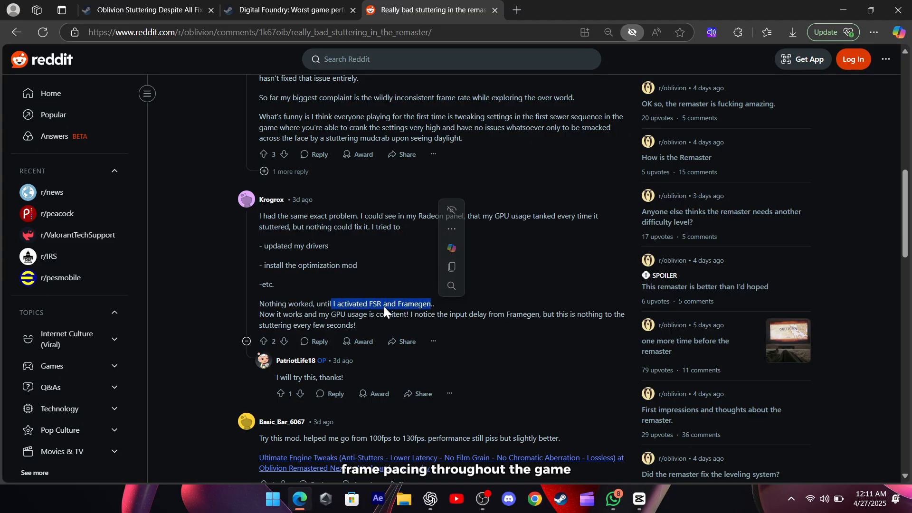
click(288, 9)
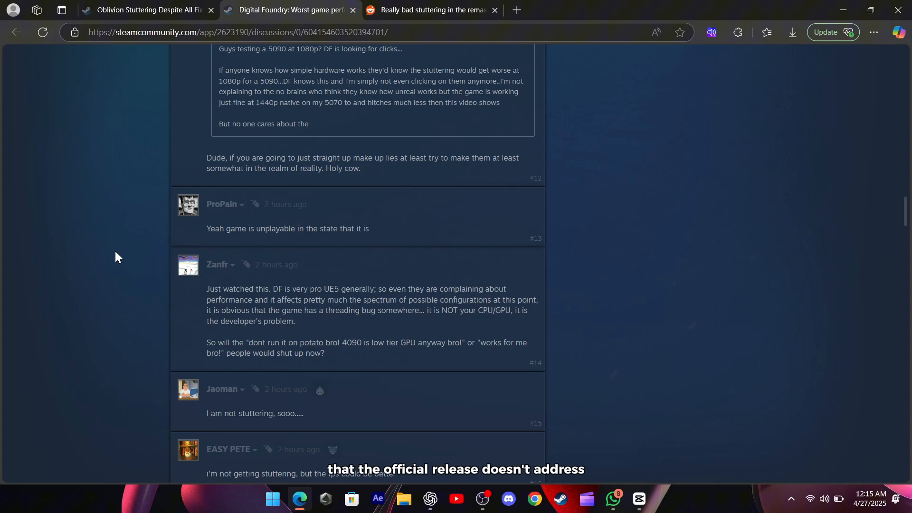
- Drag through the Digital Foundry comments and highlight Sgt. Flaw's reply about testing a 5090 at 1080p
drag(206, 289, 324, 354)
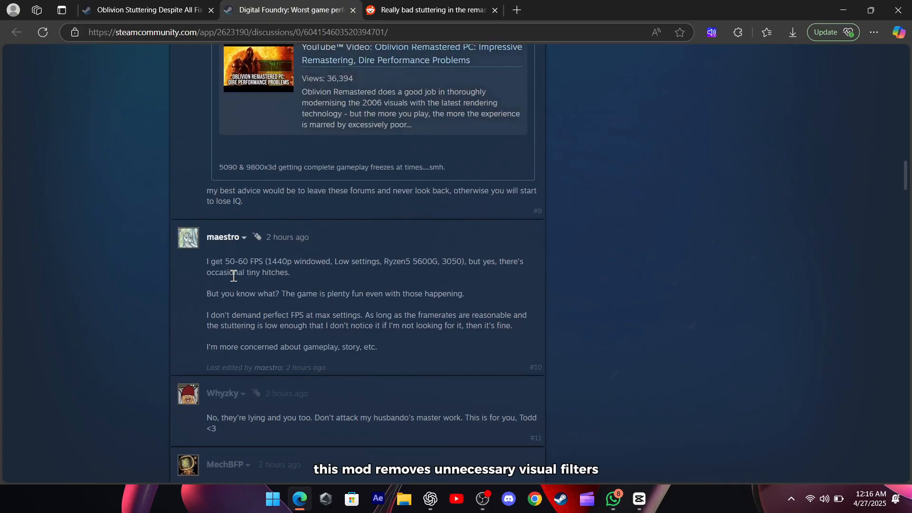
drag(207, 261, 377, 347)
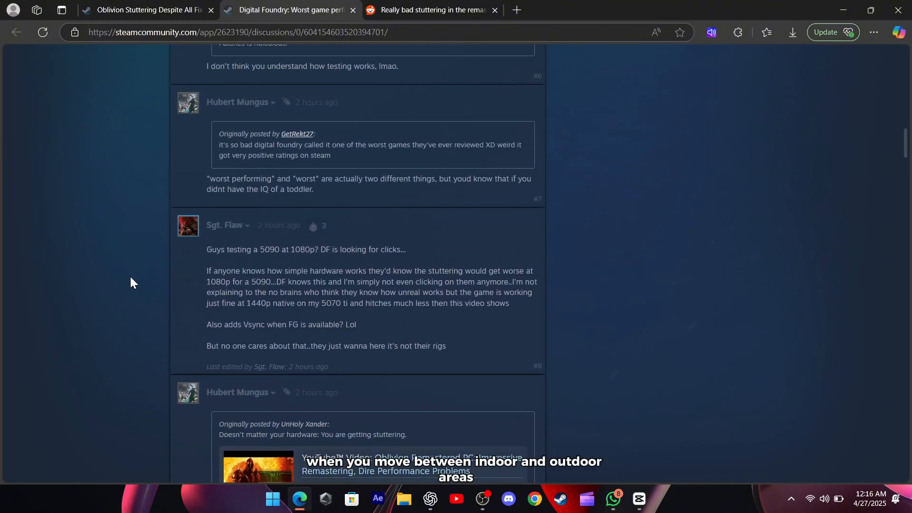
drag(206, 270, 446, 367)
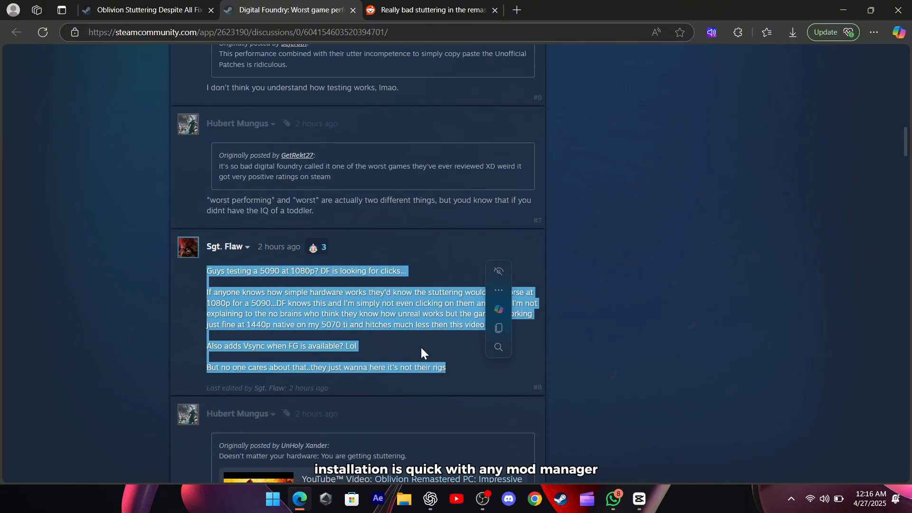